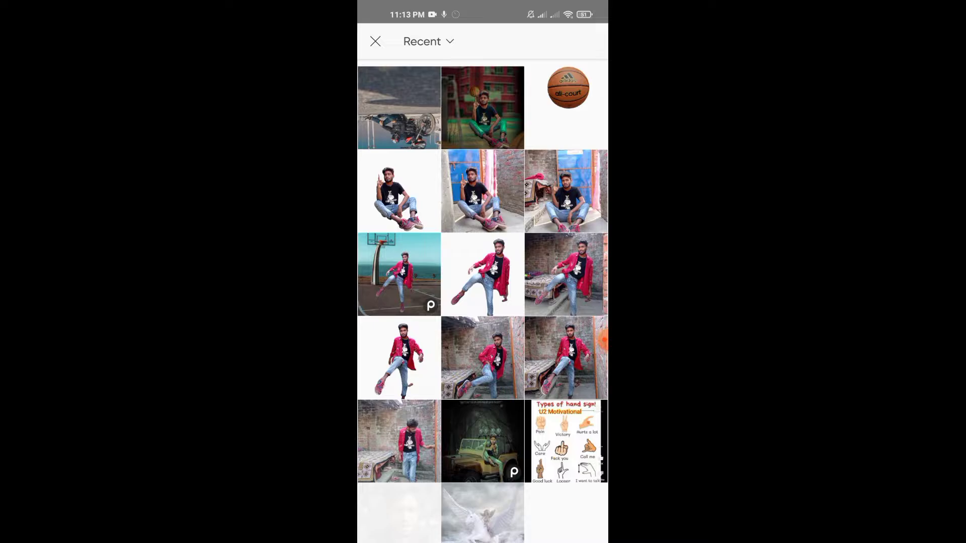
Step: Choose the red school building basketball court photo from the Recent gallery
scroll("down", 3)
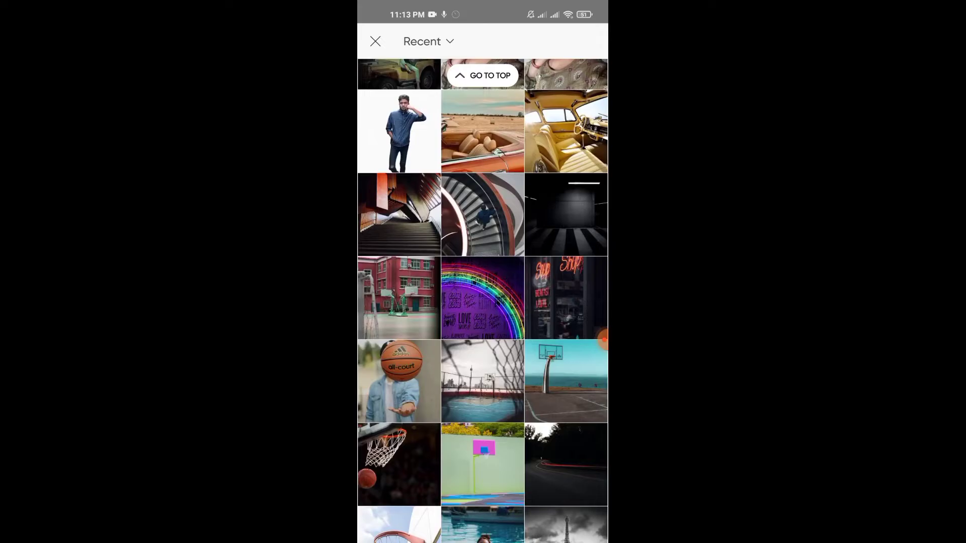
left_click(398, 298)
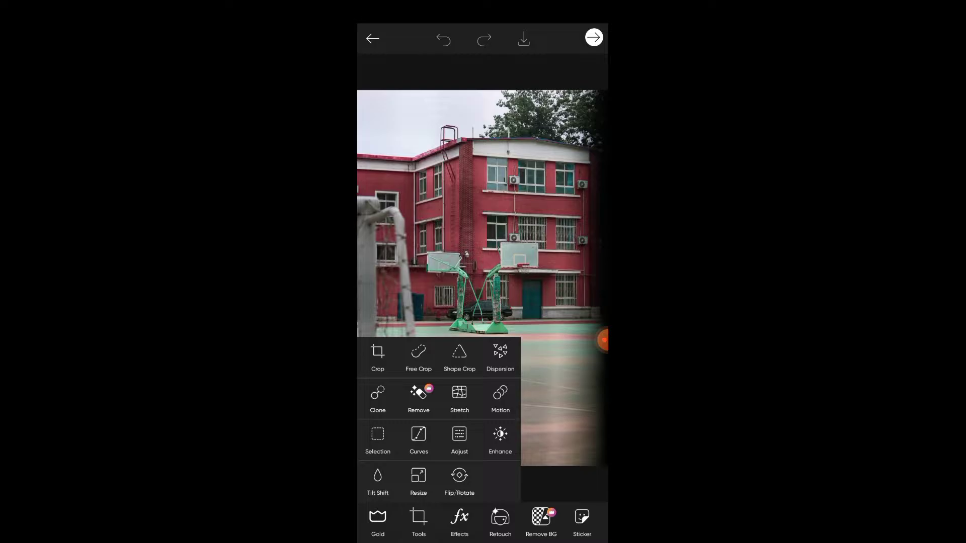
Step: Resize the image to 3098 × 4648 pixels and return to the editing tools
left_click(419, 481)
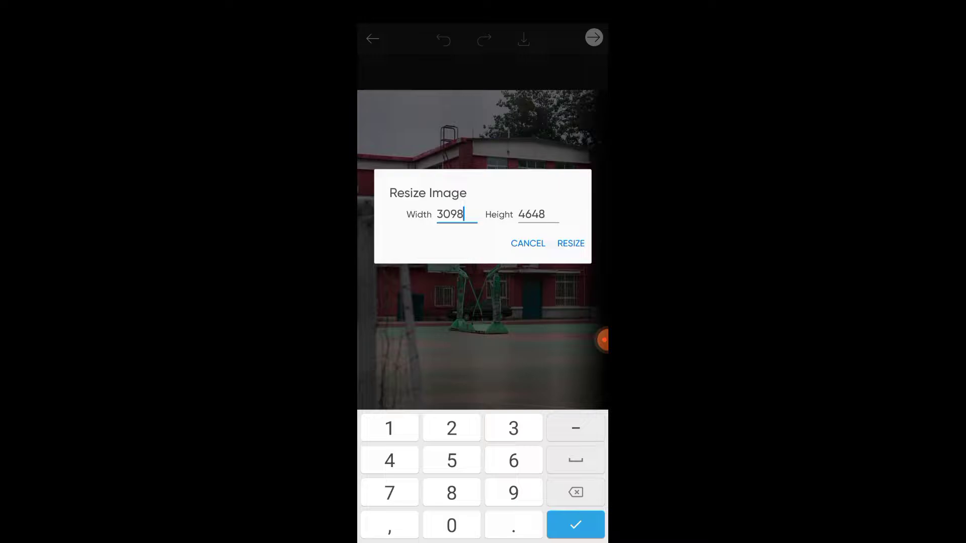
left_click(575, 492)
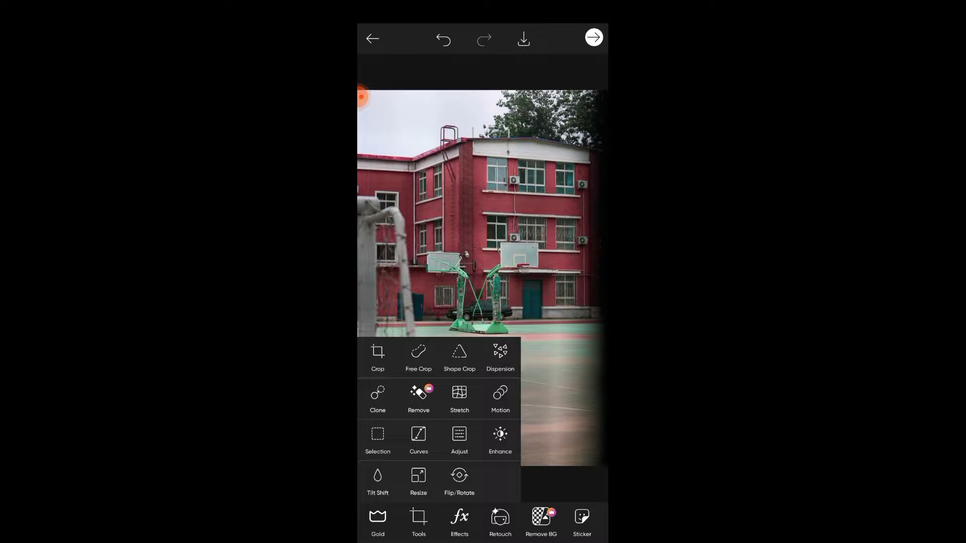
left_click(378, 481)
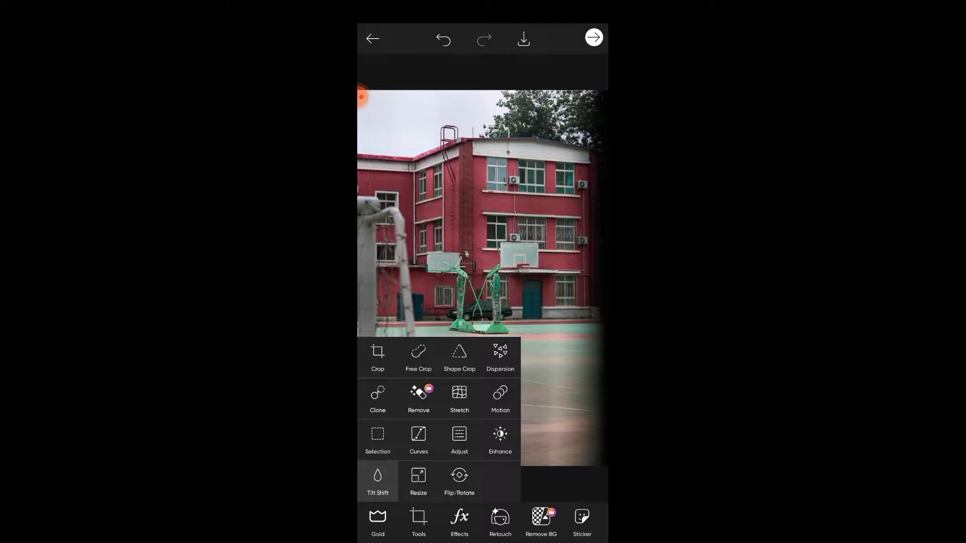
Step: Apply a Tilt Shift blur to soften the building and court background
left_click(377, 481)
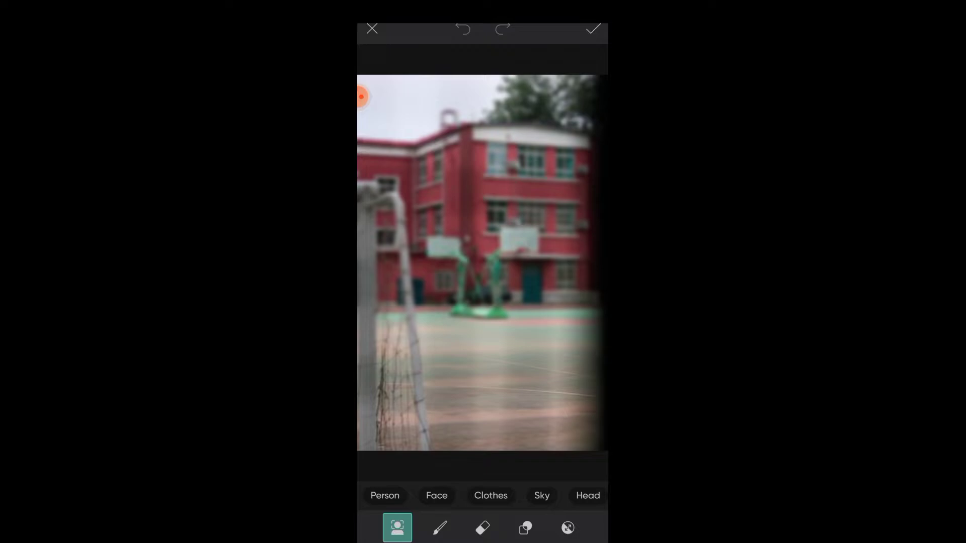
left_click(439, 528)
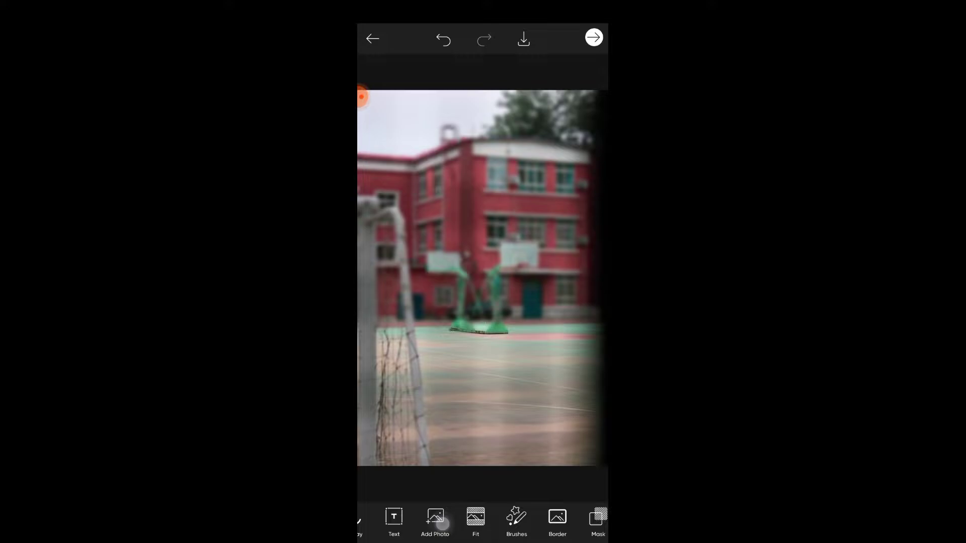
Step: Add the seated man photo over the court and erase the leftover background around him
left_click(435, 520)
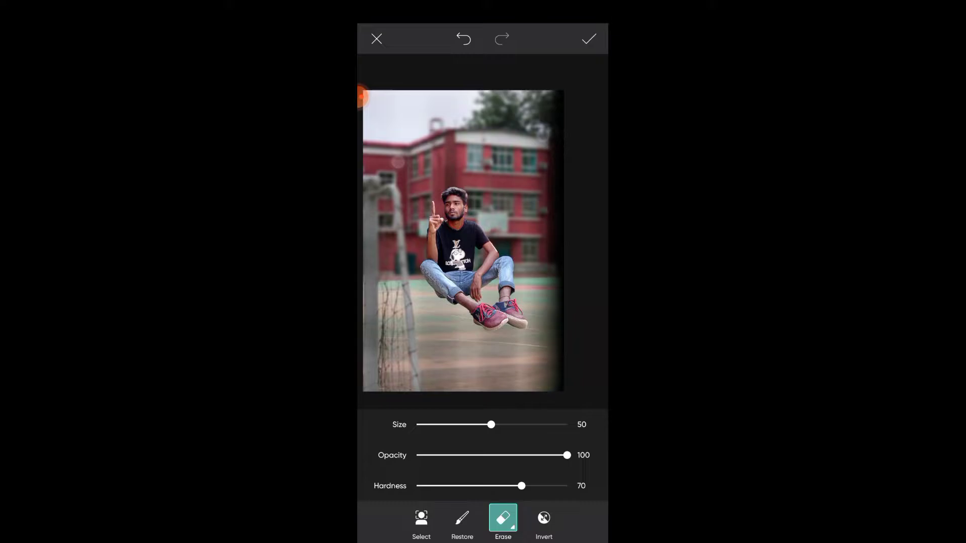
left_click(587, 39)
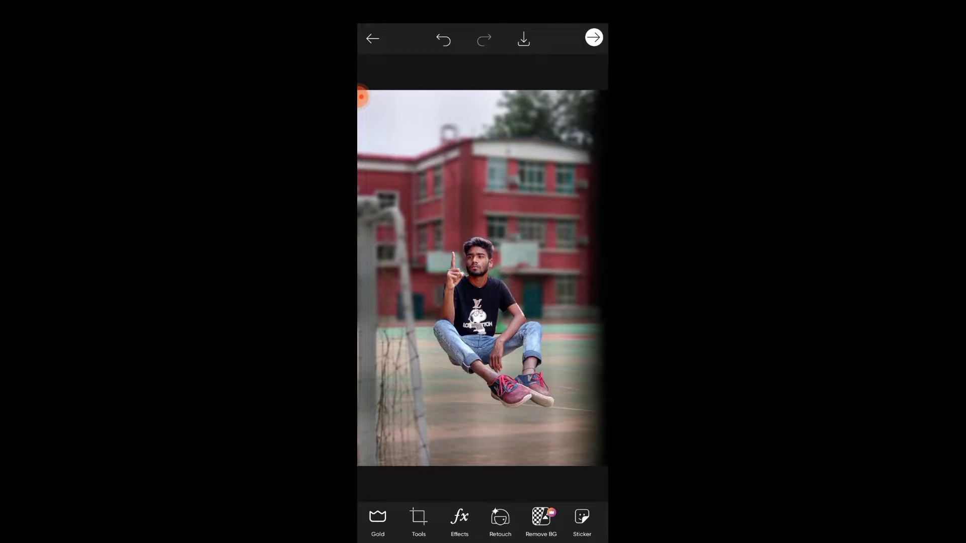
Step: Crop to a Portrait shape, then recrop with an unlocked ratio for tighter framing
left_click(419, 520)
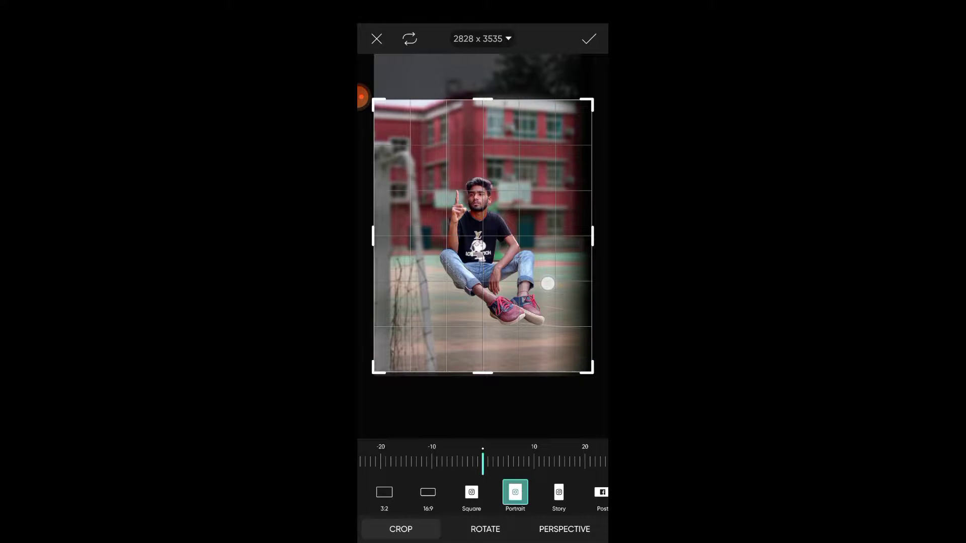
left_click(587, 38)
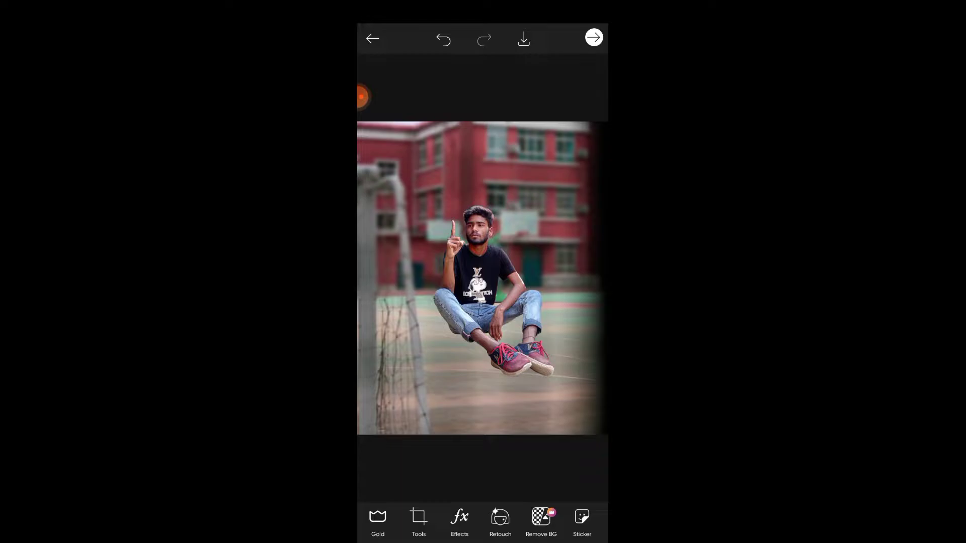
left_click(418, 520)
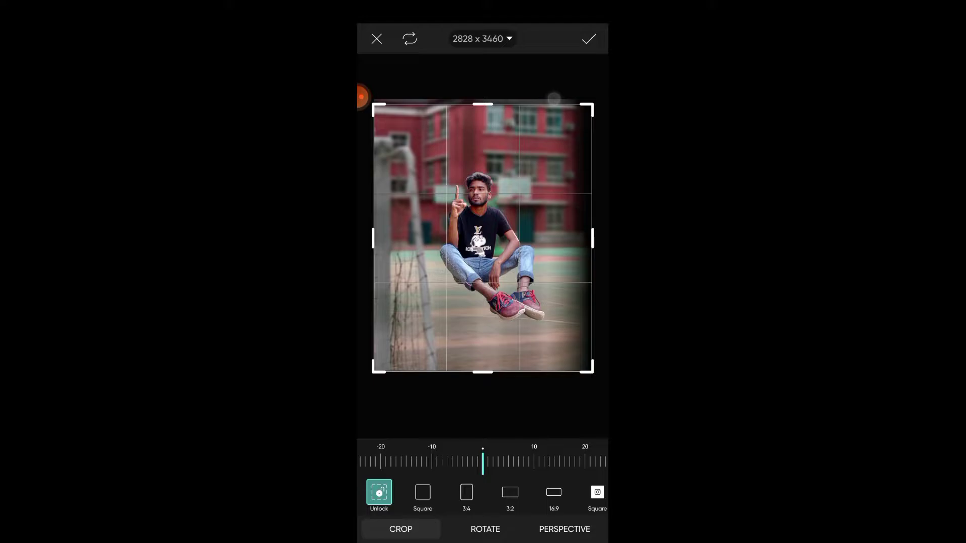
left_click(588, 38)
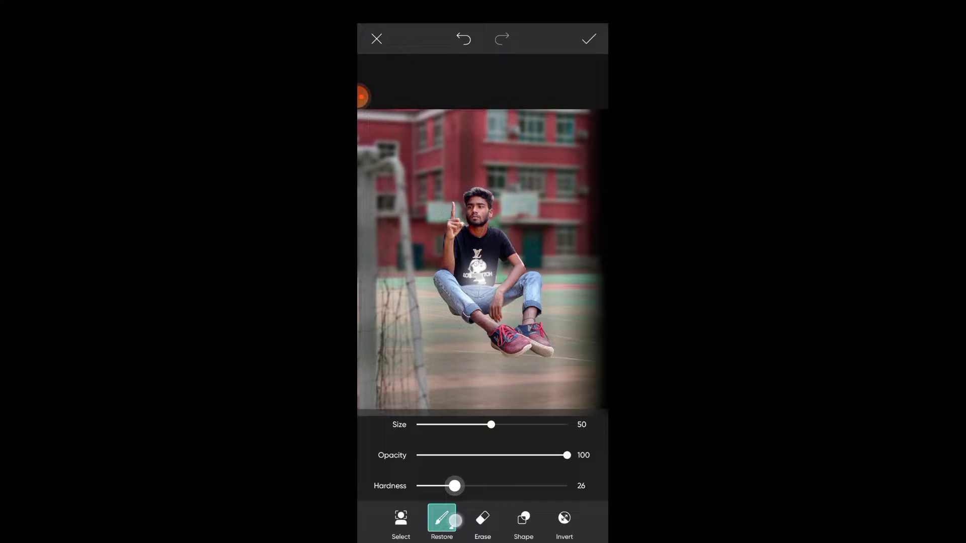
Step: Lower the Restore brush hardness to 26 to soften the man's cutout edges
left_click_drag(566, 455, 449, 454)
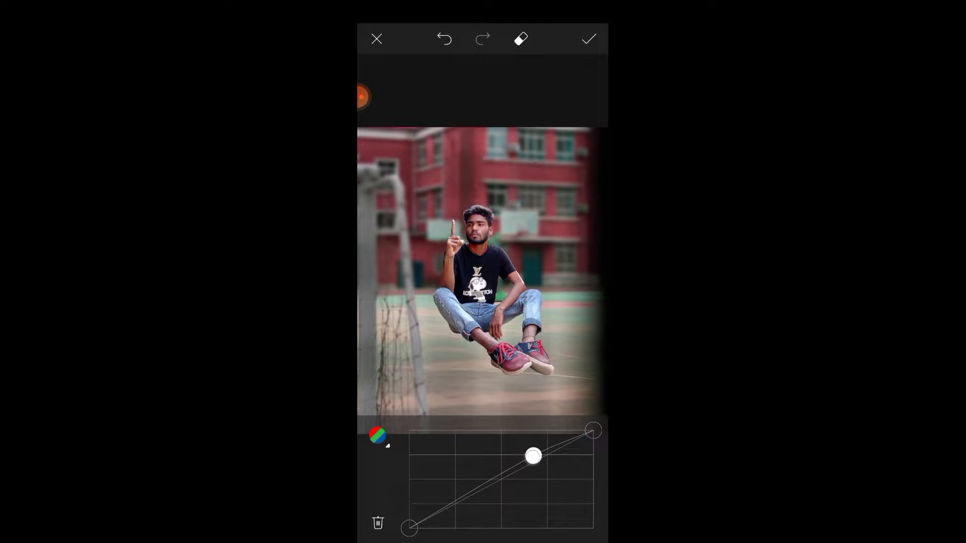
Step: Bend the tone curve downward to darken the composite and apply it
left_click_drag(533, 456, 579, 505)
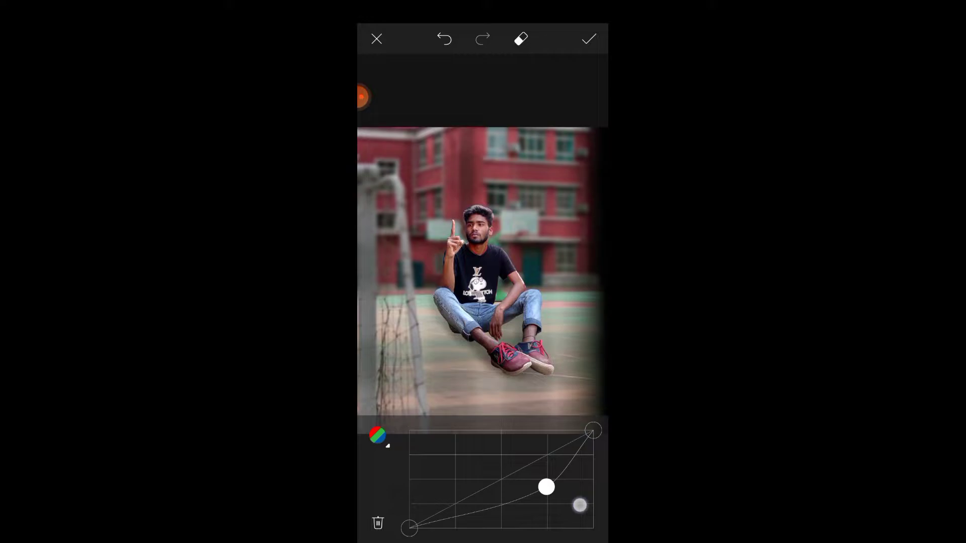
left_click(587, 39)
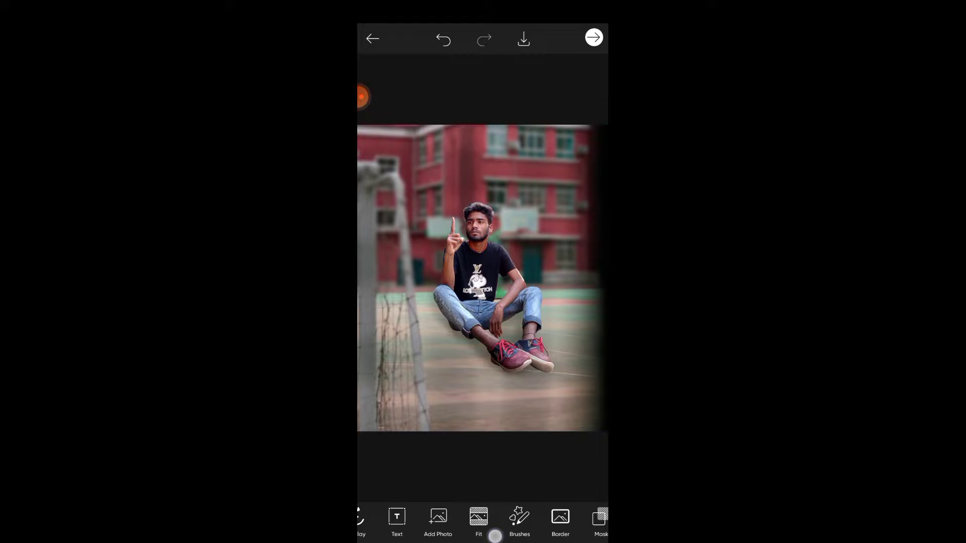
Step: Add the basketball image balanced on the man's fingertip and apply it to the photo
left_click(437, 520)
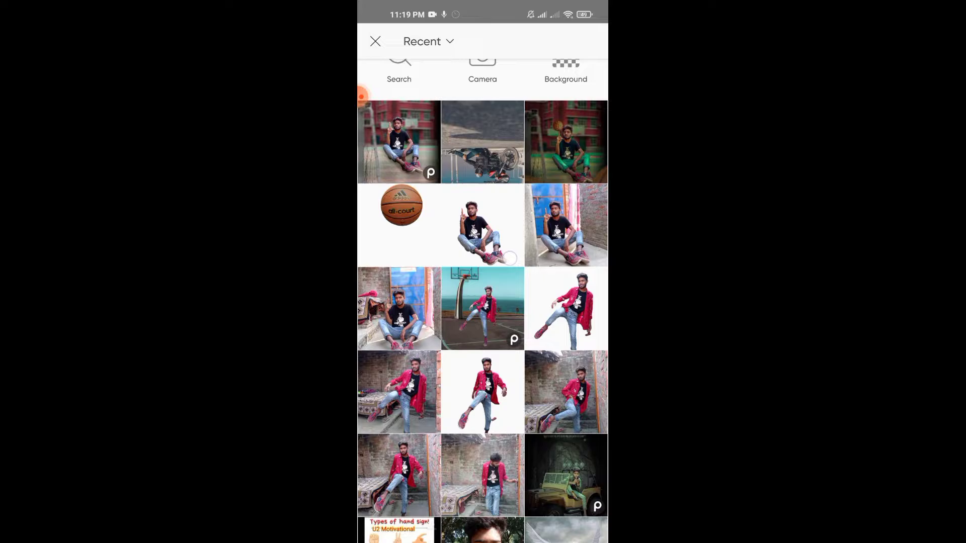
left_click(482, 224)
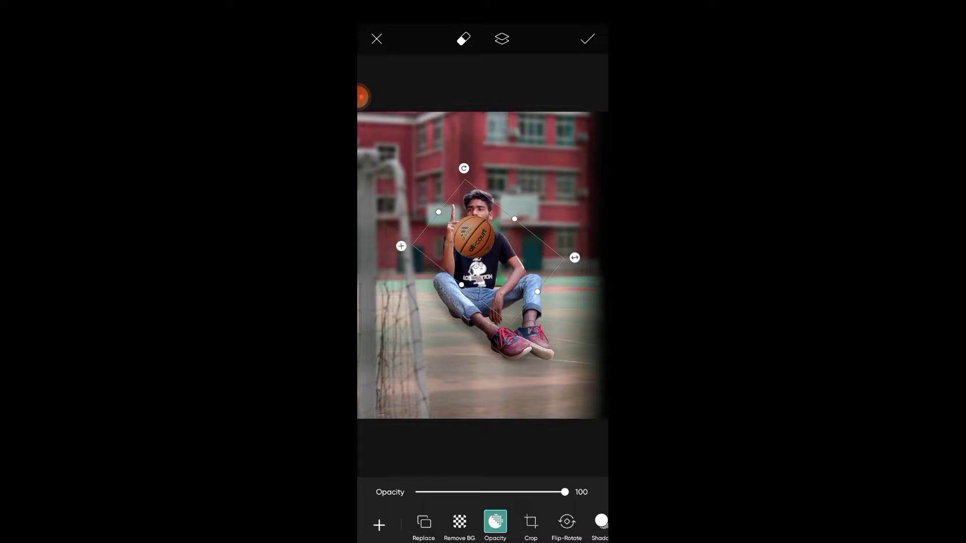
left_click(585, 38)
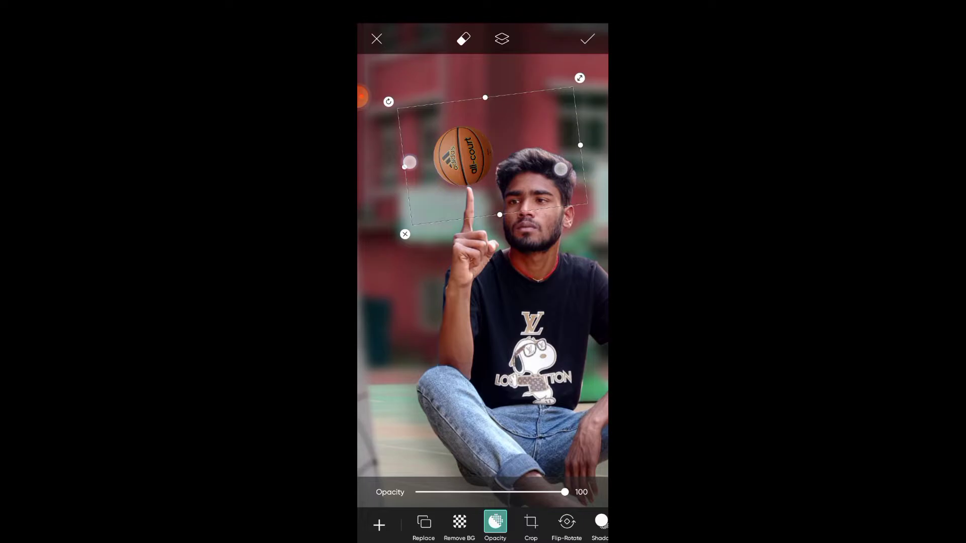
left_click(586, 39)
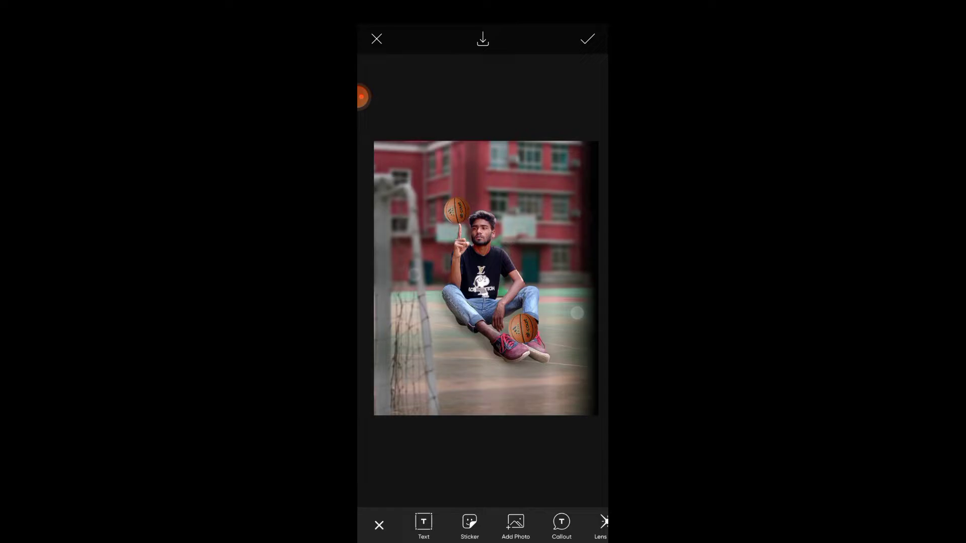
left_click(585, 38)
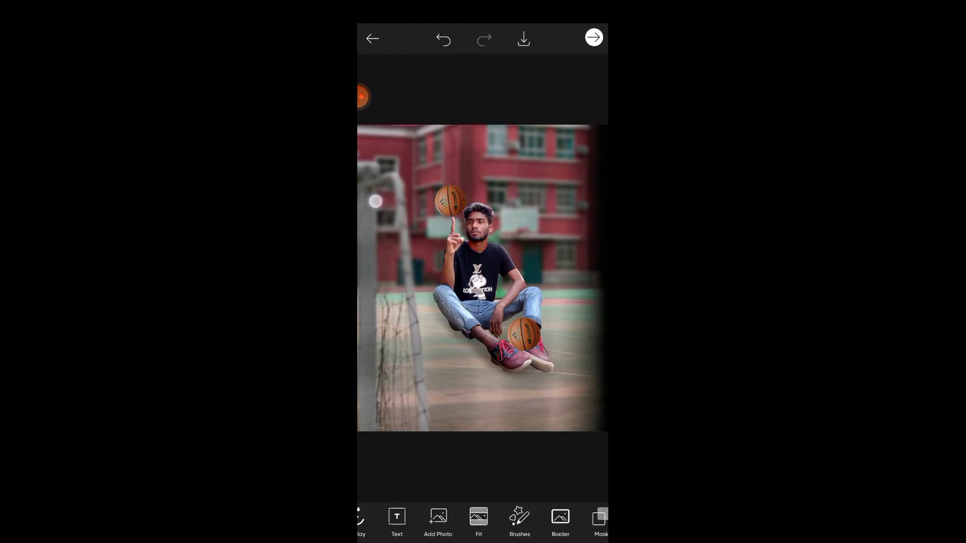
Step: Pull the tone curve's midpoint down to darken the midtones and apply it
left_click(418, 522)
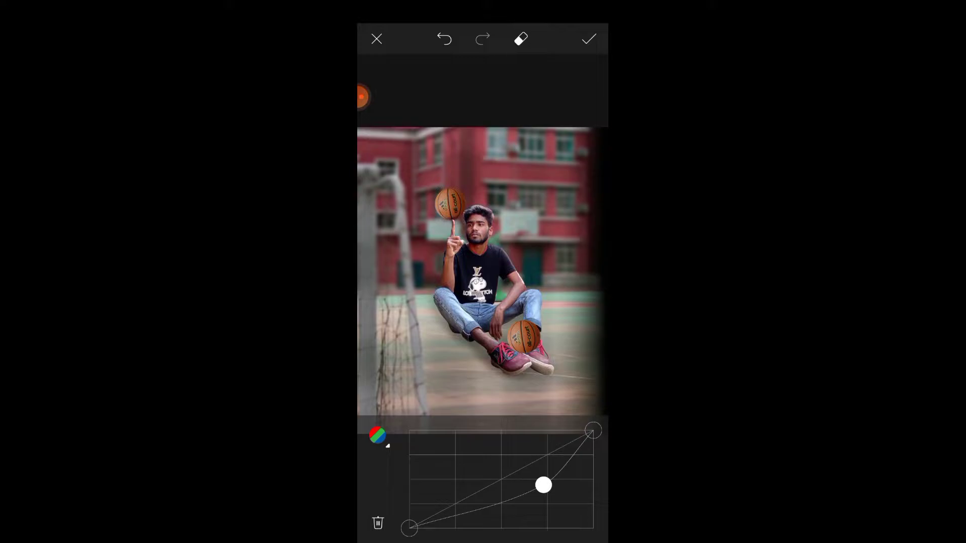
left_click_drag(543, 485, 545, 477)
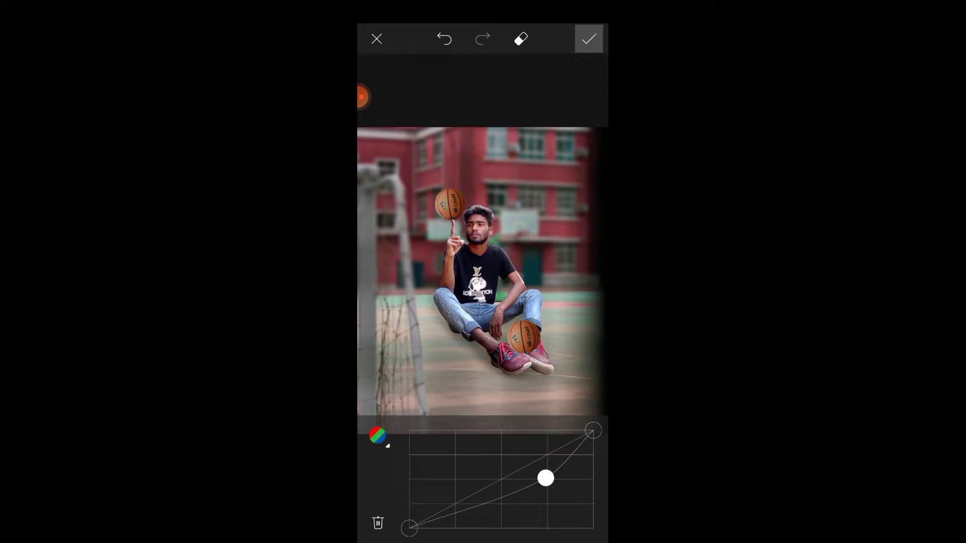
left_click_drag(545, 478, 547, 490)
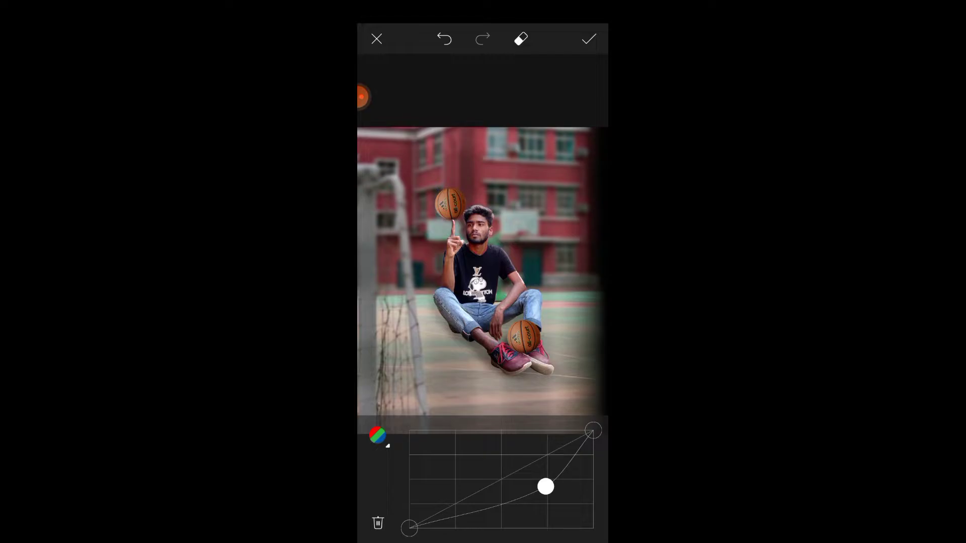
left_click(586, 39)
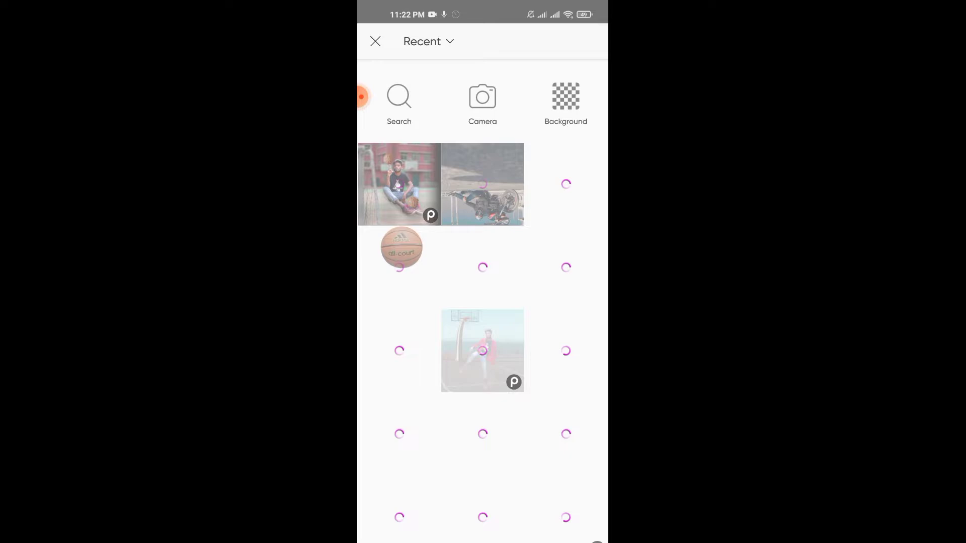
Step: Pick the basketball photo from Recent to place at the corners
left_click(401, 247)
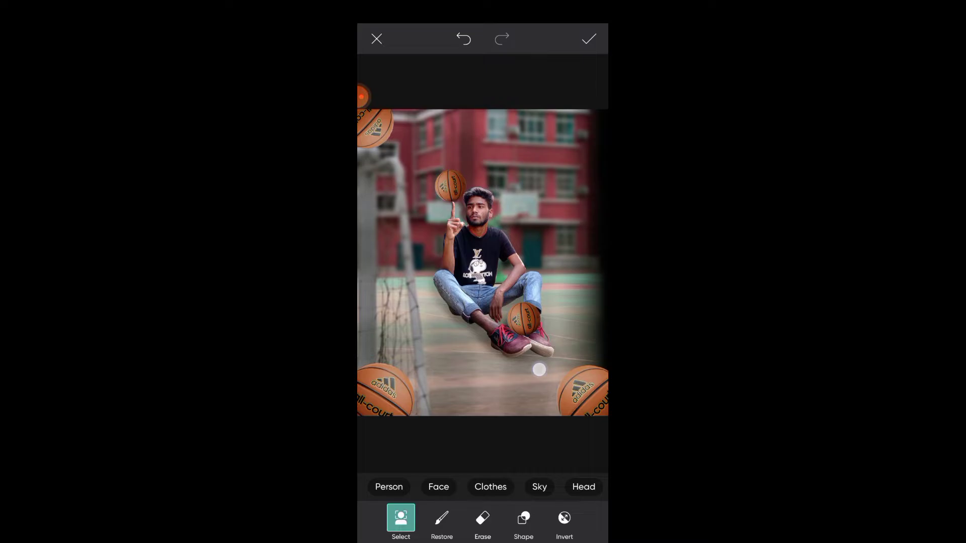
Step: Confirm the corner basketball cutout onto the composite
left_click(441, 522)
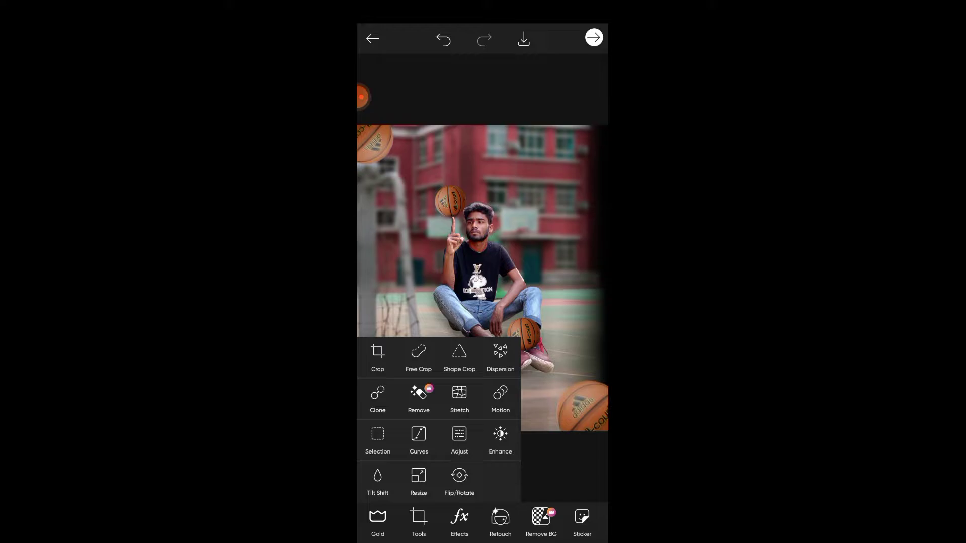
Step: Save the finished basketball composite out of PicsArt for import into Lightroom
left_click(418, 479)
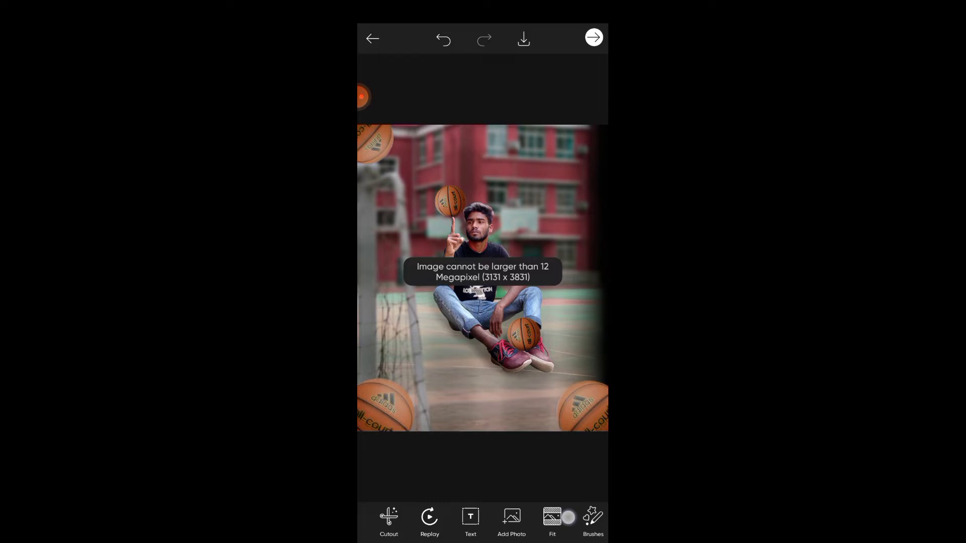
left_click(591, 37)
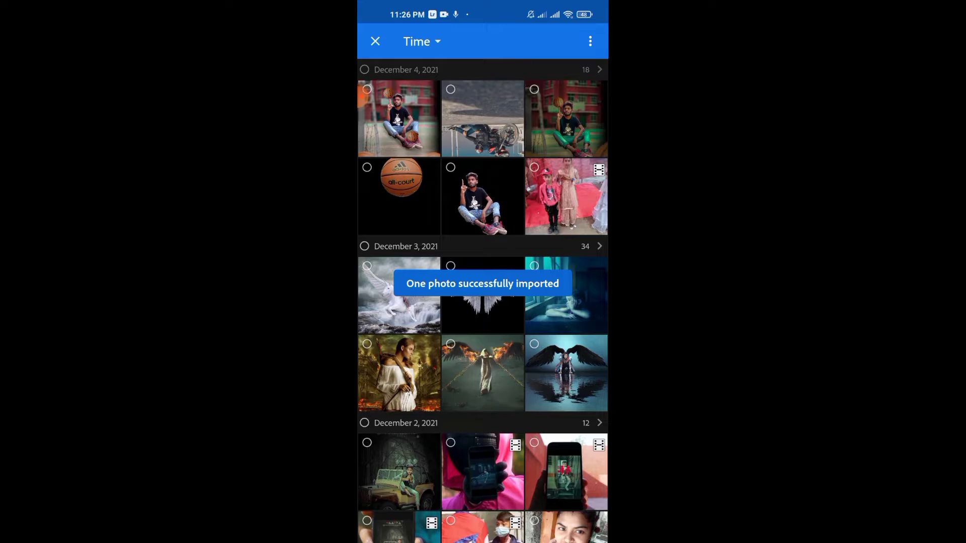
Step: Load the imported basketball composite into Lightroom's editor
left_click(399, 119)
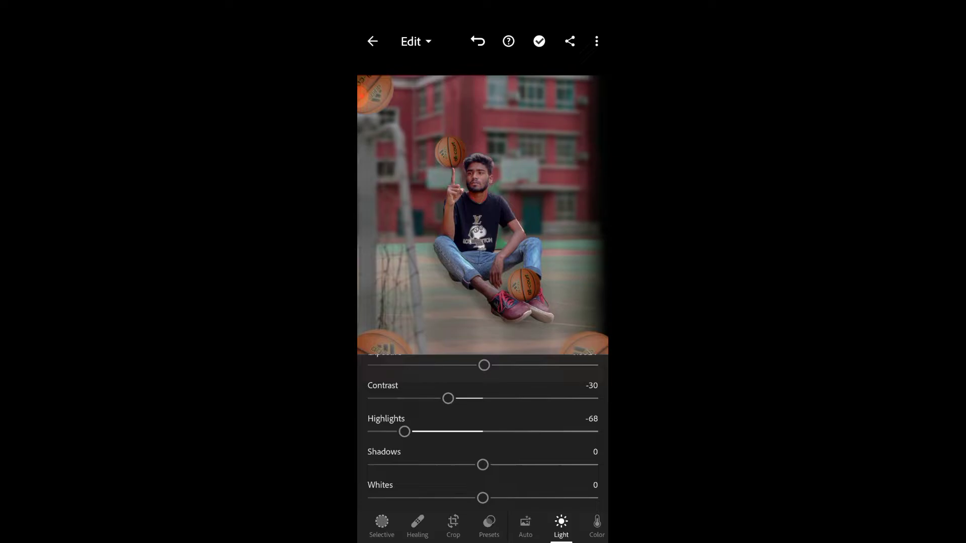
Step: Set highlights -53, shadows 16, whites 3, blacks 6, then move to colour adjustments
left_click_drag(482, 465, 589, 446)
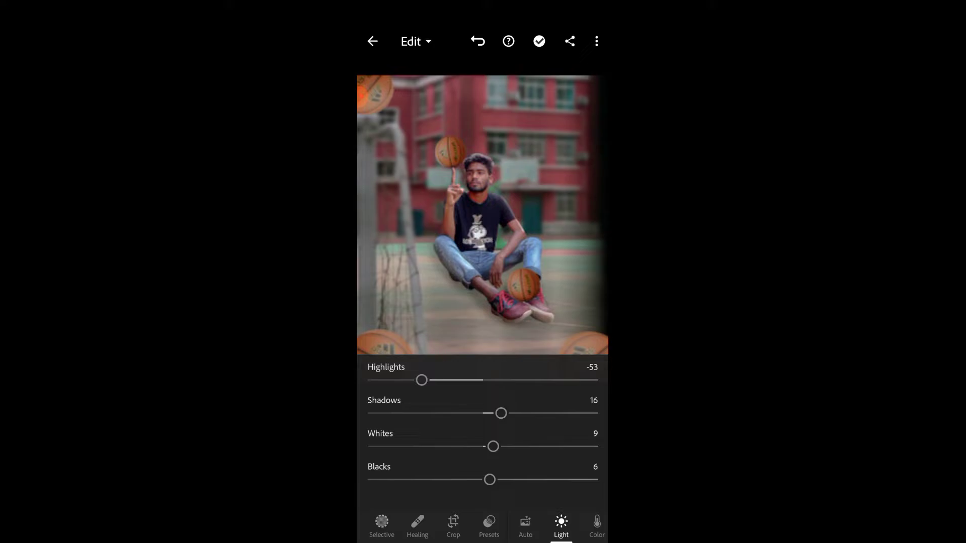
left_click_drag(493, 446, 487, 446)
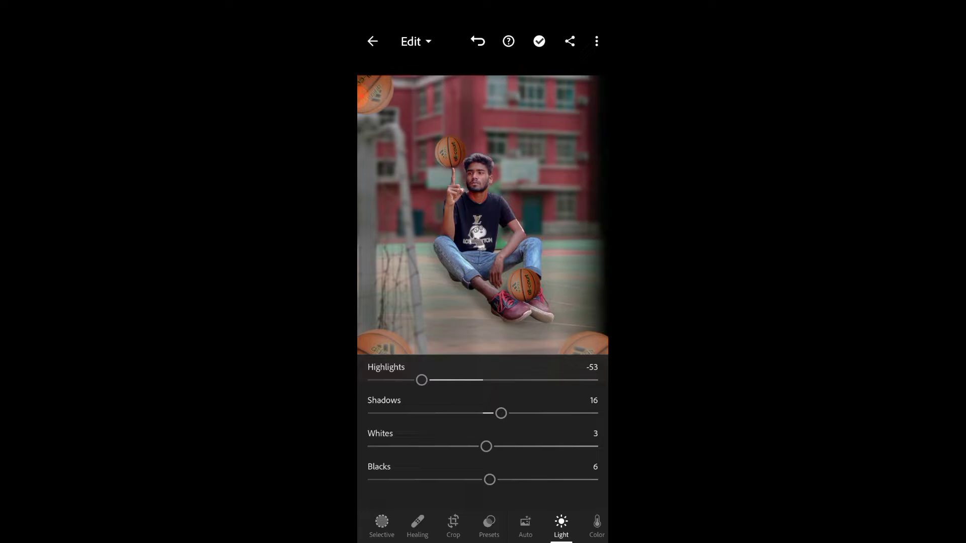
left_click(560, 526)
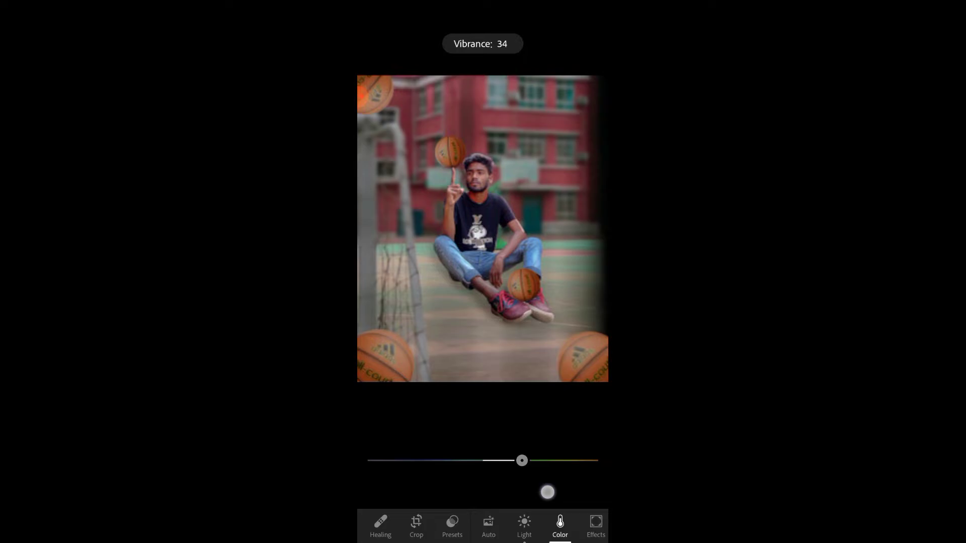
Step: Raise vibrance to 34 before mixing the orange tones
left_click_drag(522, 460, 547, 459)
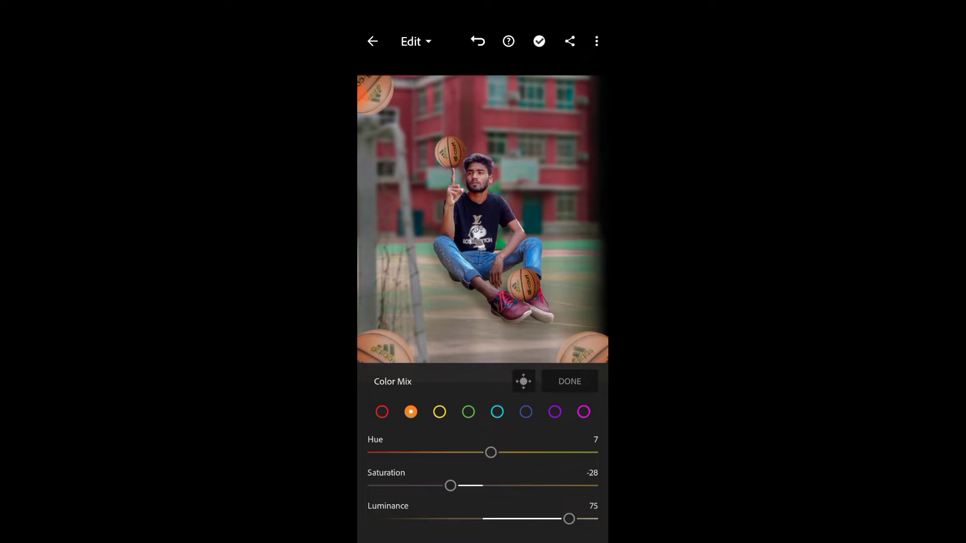
Step: Set the green mix to hue 100, saturation 16, luminance 65
left_click(468, 411)
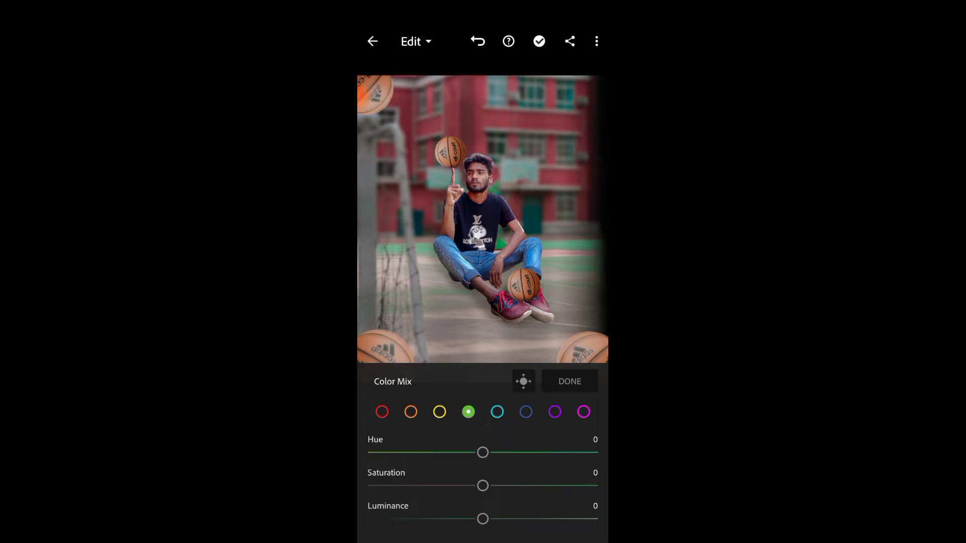
left_click_drag(483, 452, 432, 451)
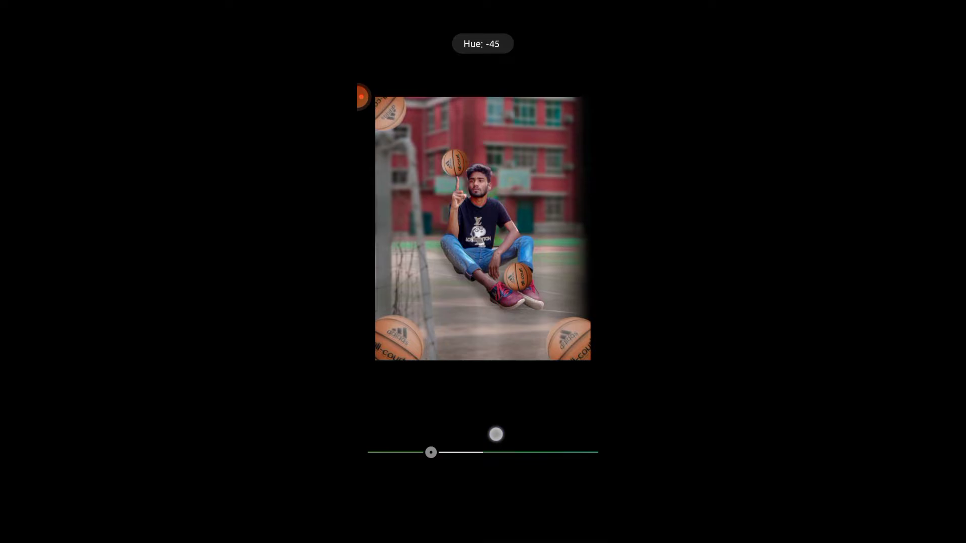
left_click_drag(431, 453, 571, 485)
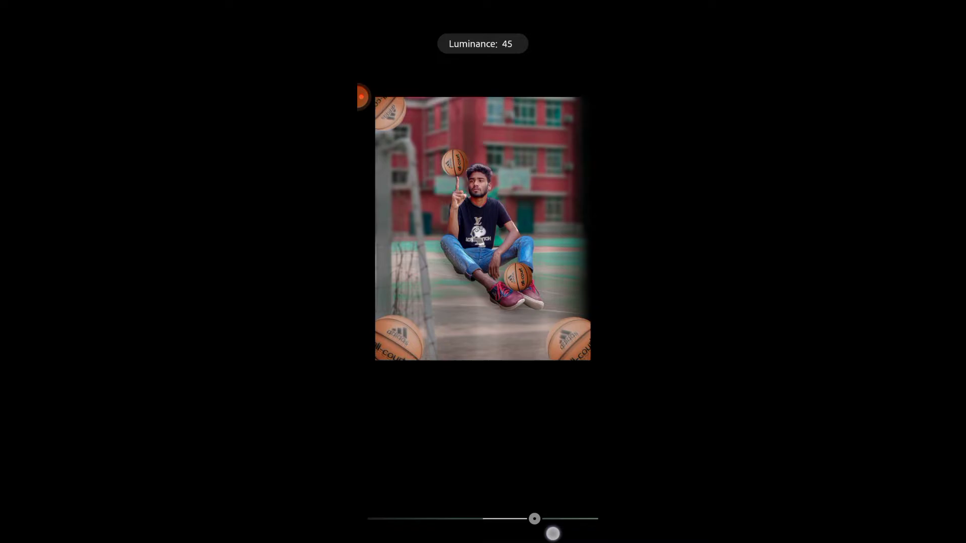
left_click_drag(534, 519, 556, 519)
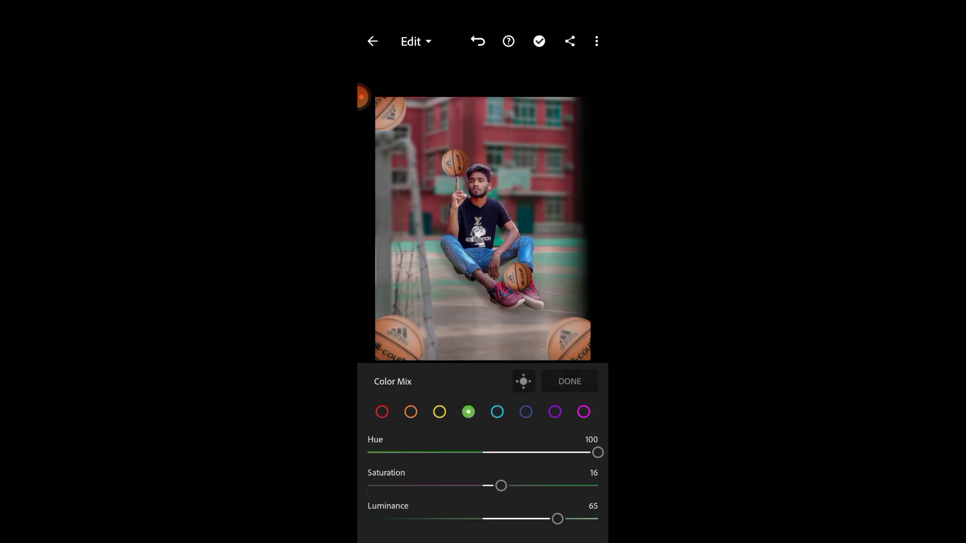
Step: Set the blue mix to hue -89, saturation -50, luminance -22 so the jeans turn teal
left_click(526, 411)
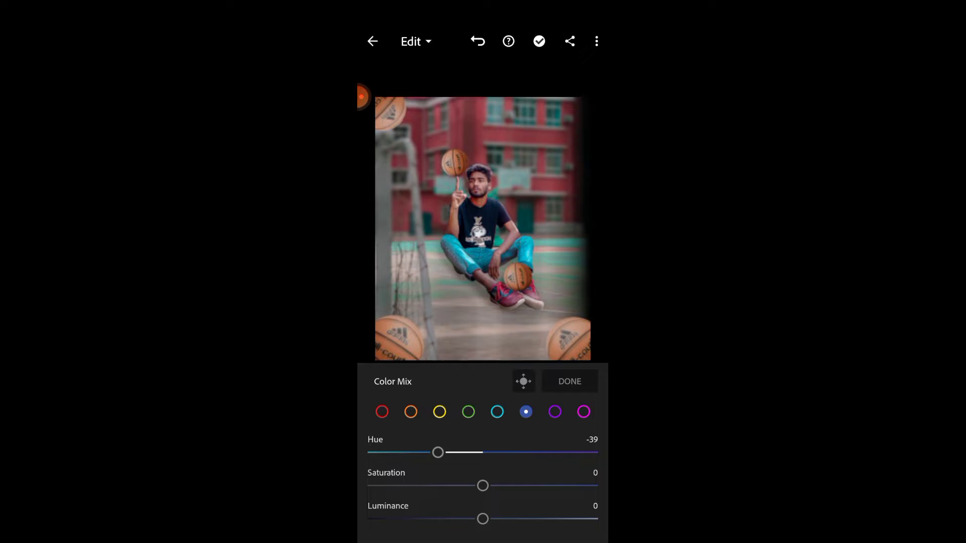
left_click_drag(438, 451, 372, 452)
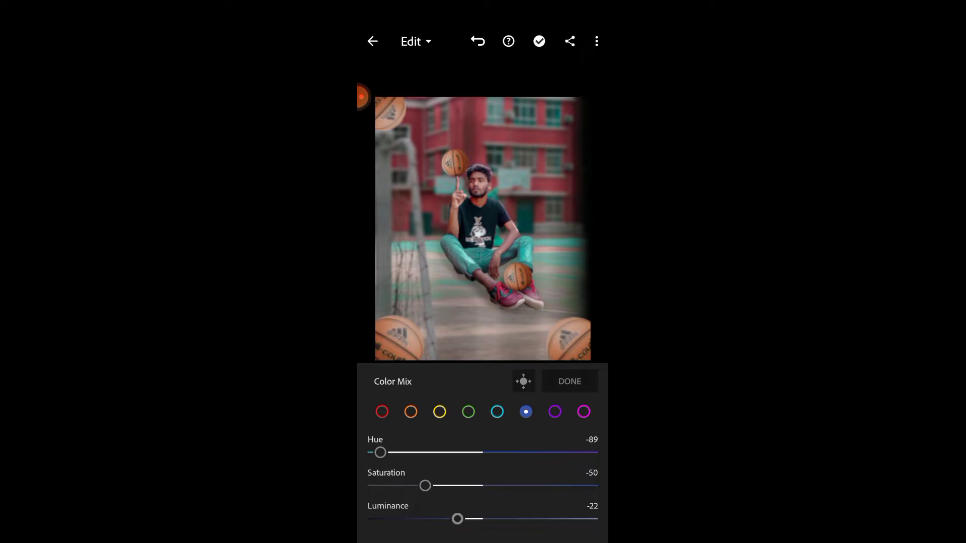
left_click_drag(457, 519, 470, 519)
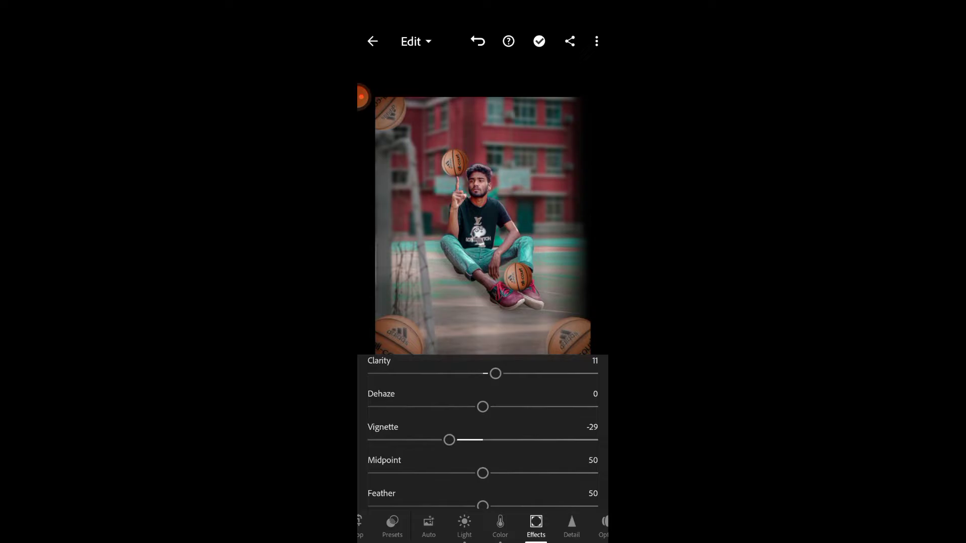
left_click(570, 526)
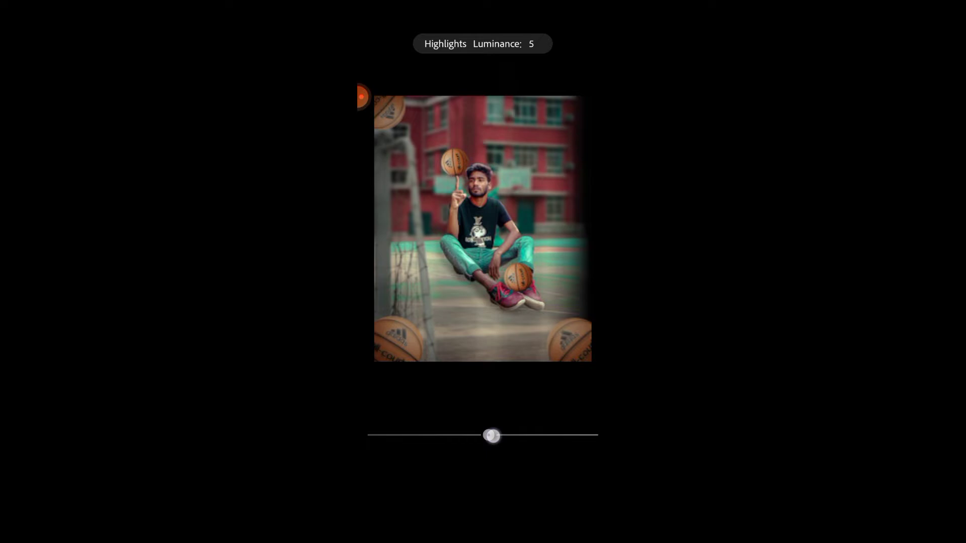
Step: Adjust the highlights luminance to finish the colour grade
left_click_drag(492, 435, 424, 436)
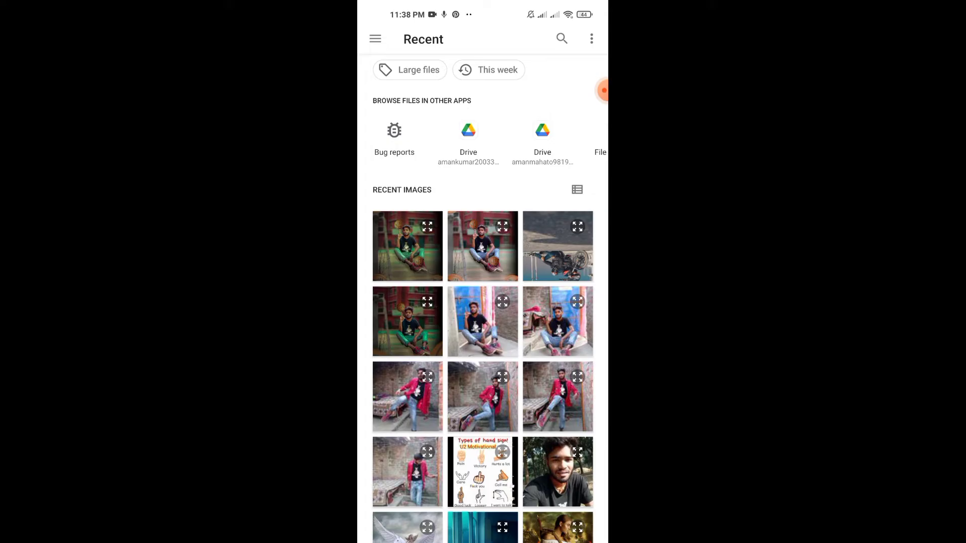
Step: Choose the teal-graded basketball court photo from Recent images for Photoshop Fix
left_click(407, 245)
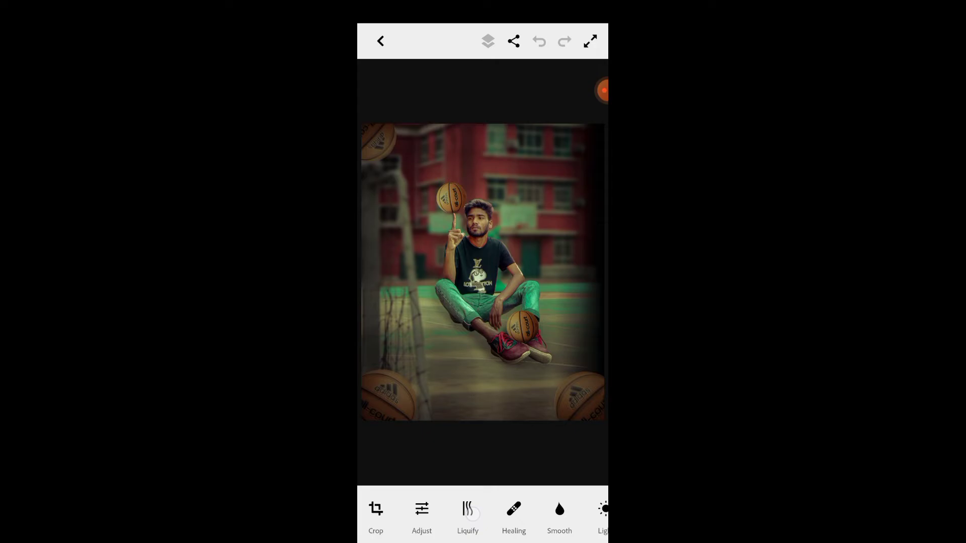
Step: Warp the top of the man's hair with Liquify and keep the reshaping
left_click(468, 516)
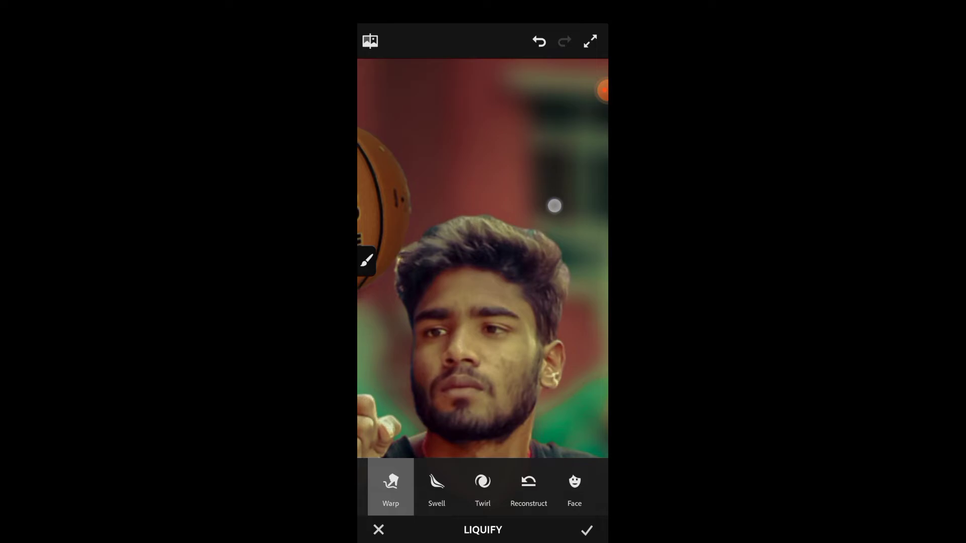
left_click_drag(554, 206, 533, 237)
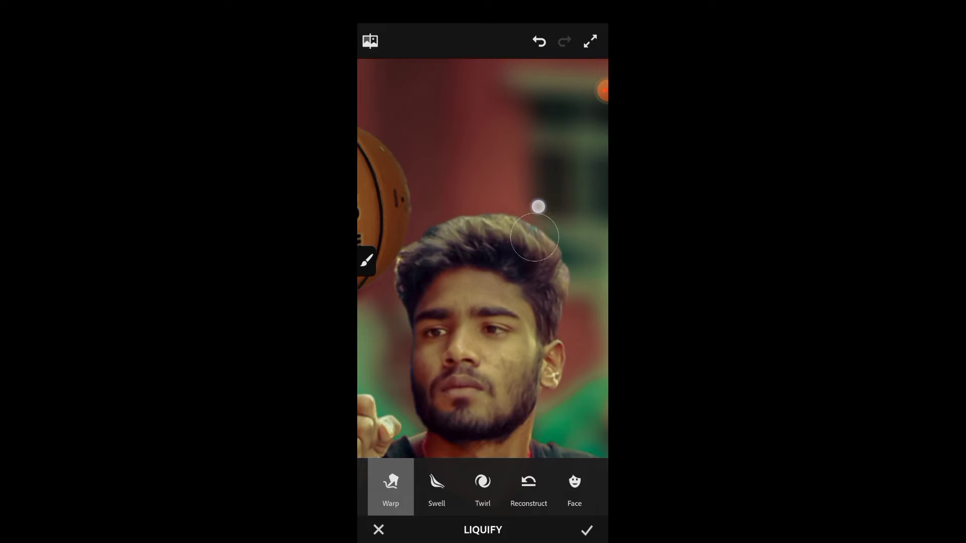
left_click(585, 530)
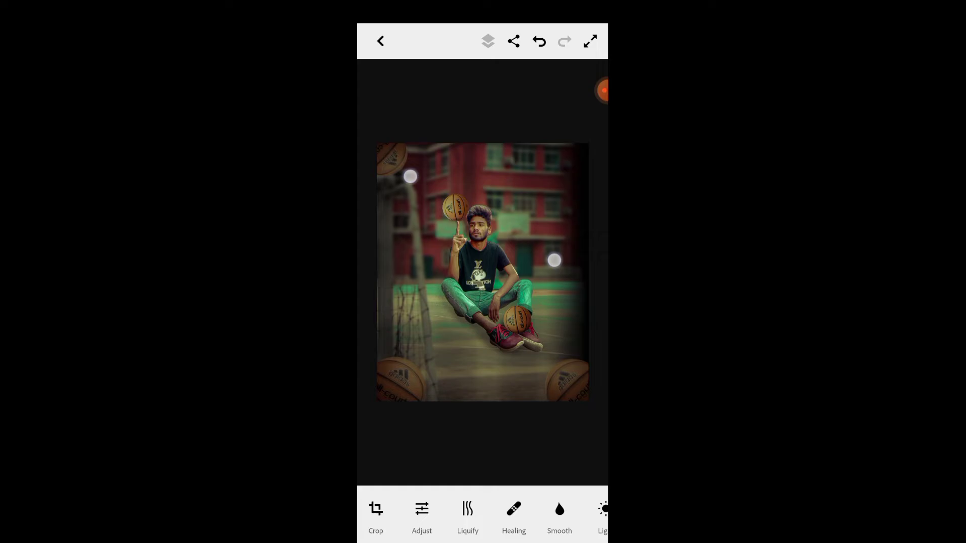
left_click(602, 516)
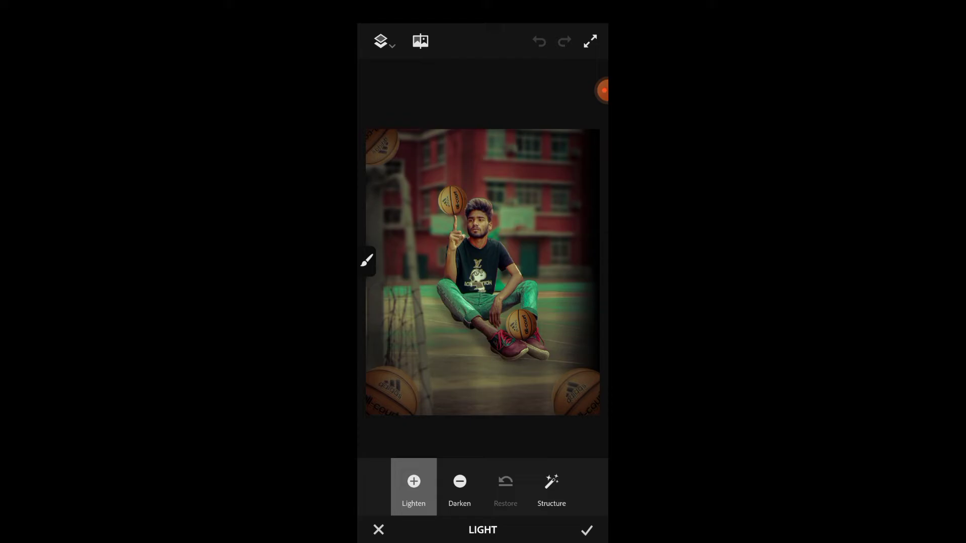
Step: Paint Lighten and Darken strokes for dodge-and-burn shading and keep the result
left_click(367, 259)
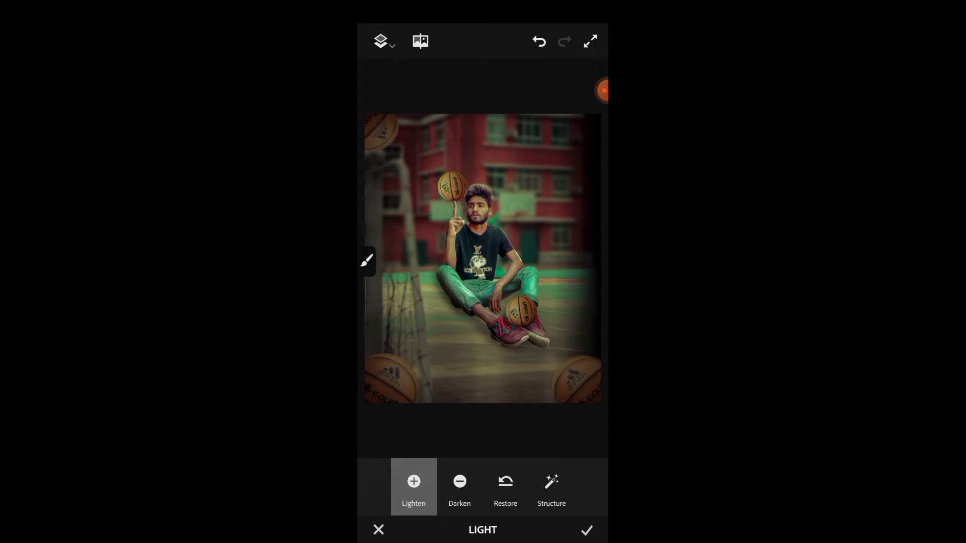
left_click(366, 259)
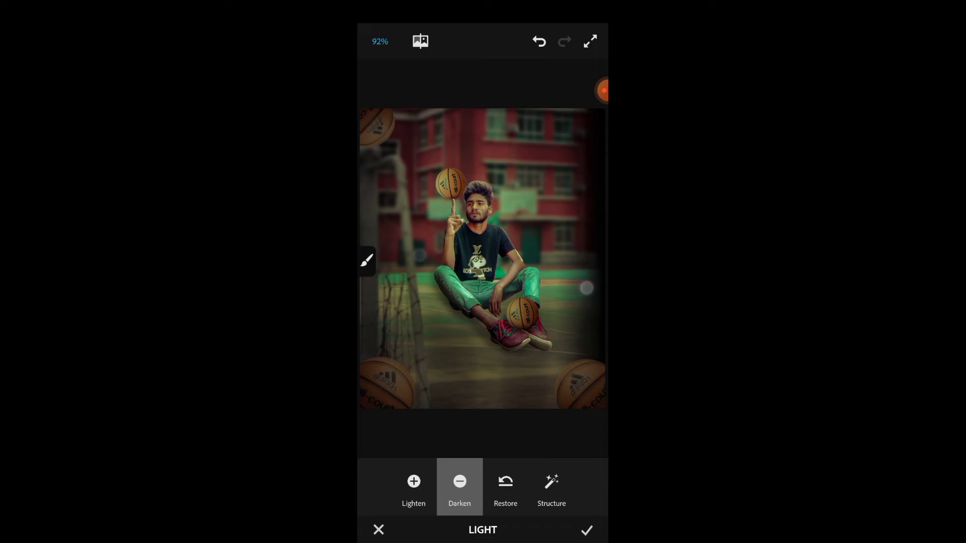
left_click(585, 530)
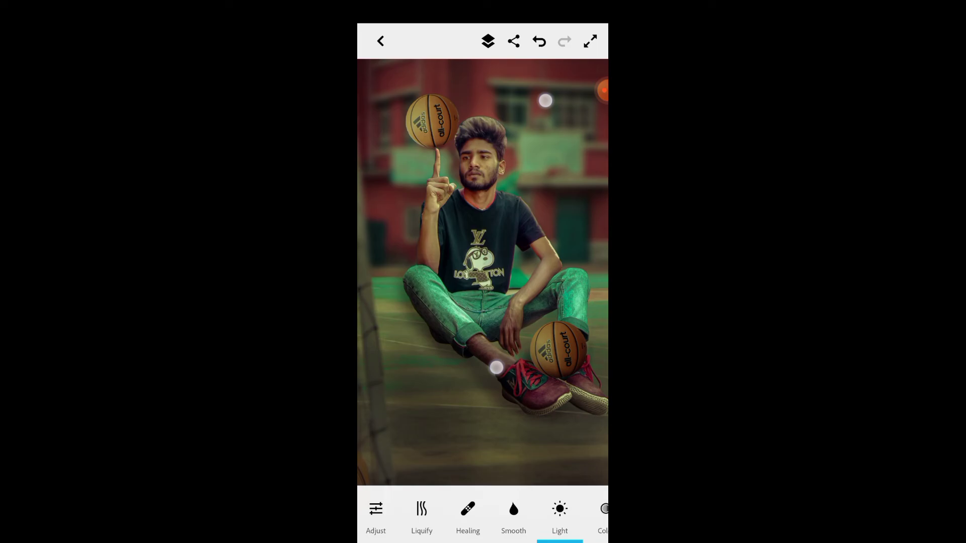
left_click(513, 516)
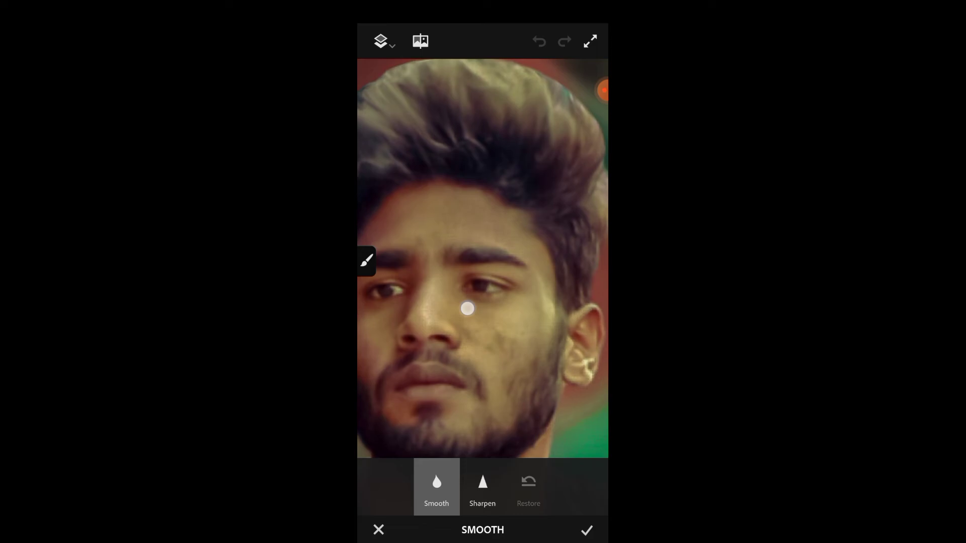
Step: Brush the Smooth retouch across the man's face to soften the skin
left_click_drag(466, 309, 519, 213)
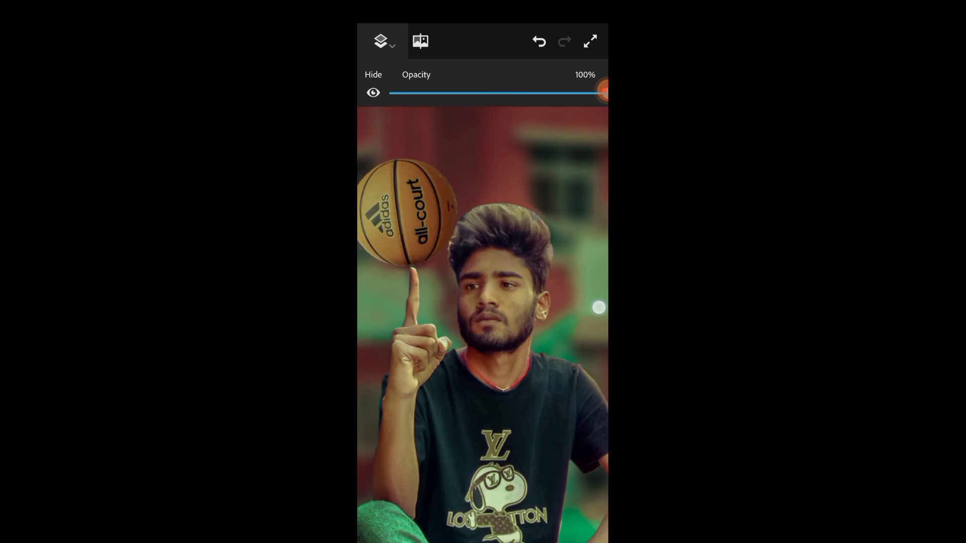
Step: Lighten the photo with the Light tool and apply the edits to return to the main toolbar
left_click_drag(601, 92, 549, 93)
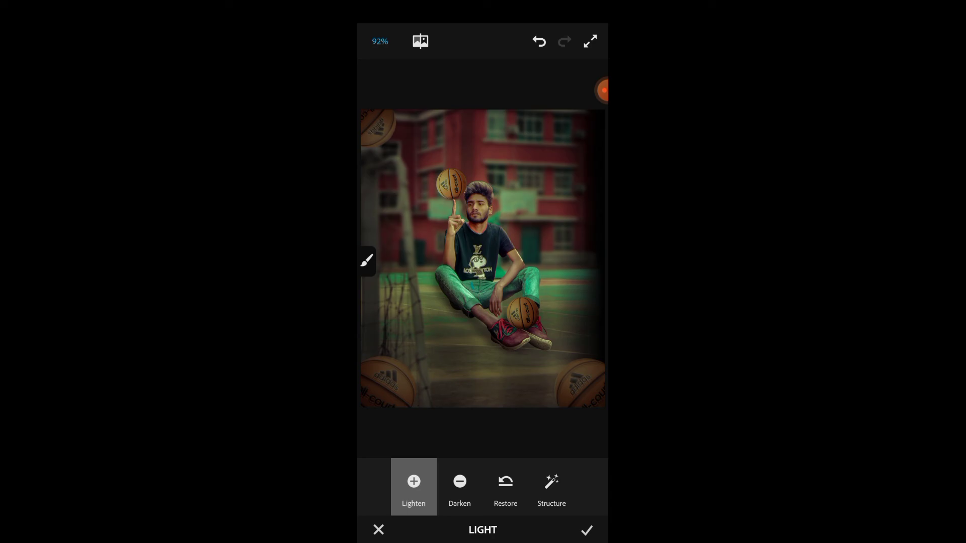
left_click(586, 530)
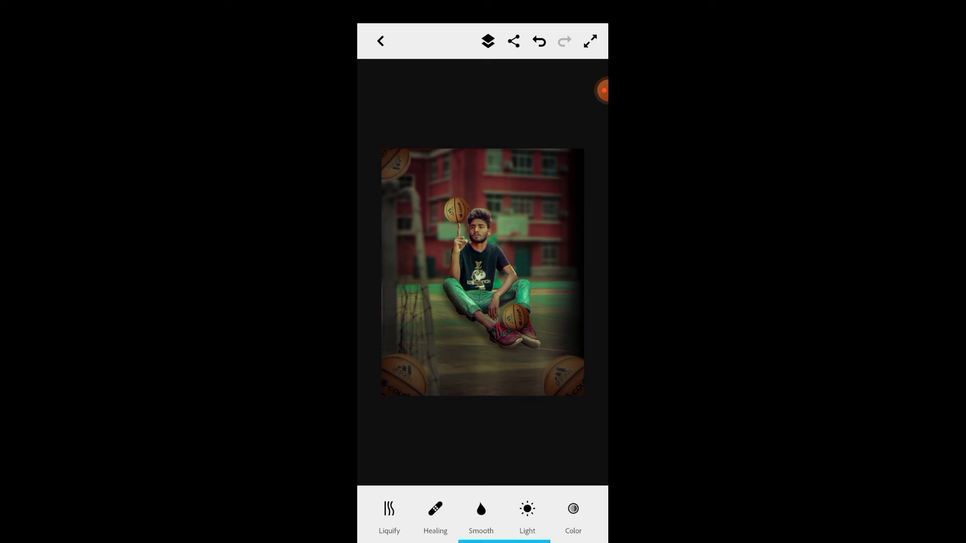